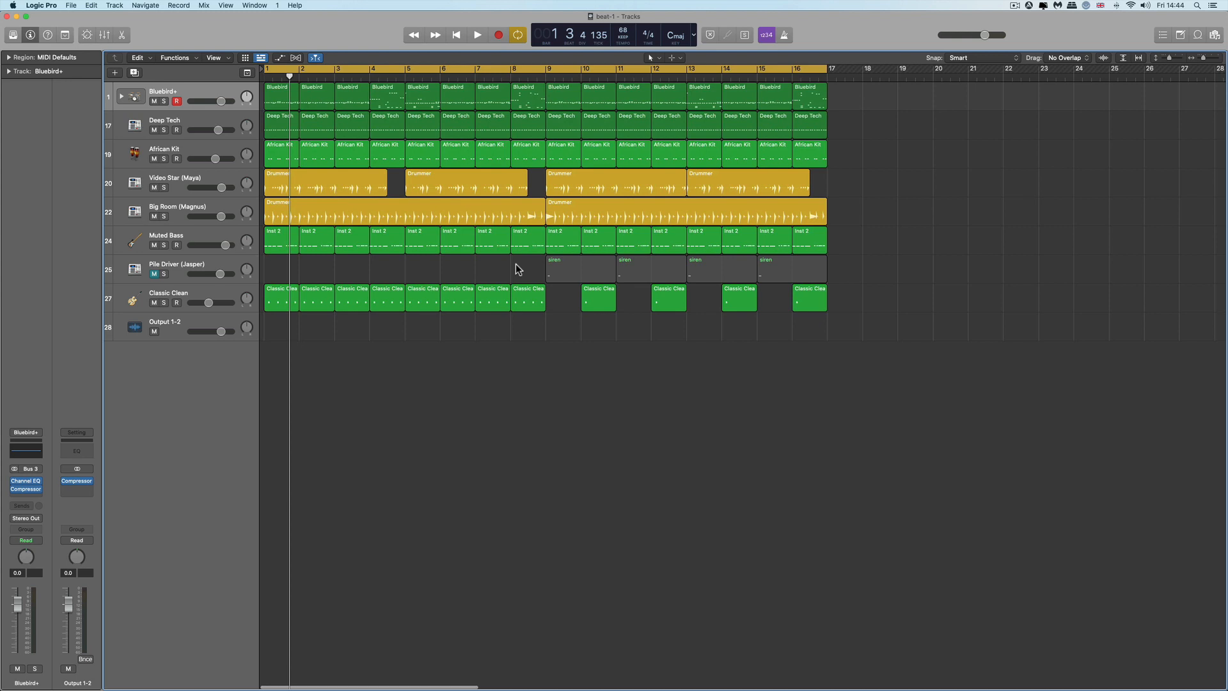
mouse_move(592, 215)
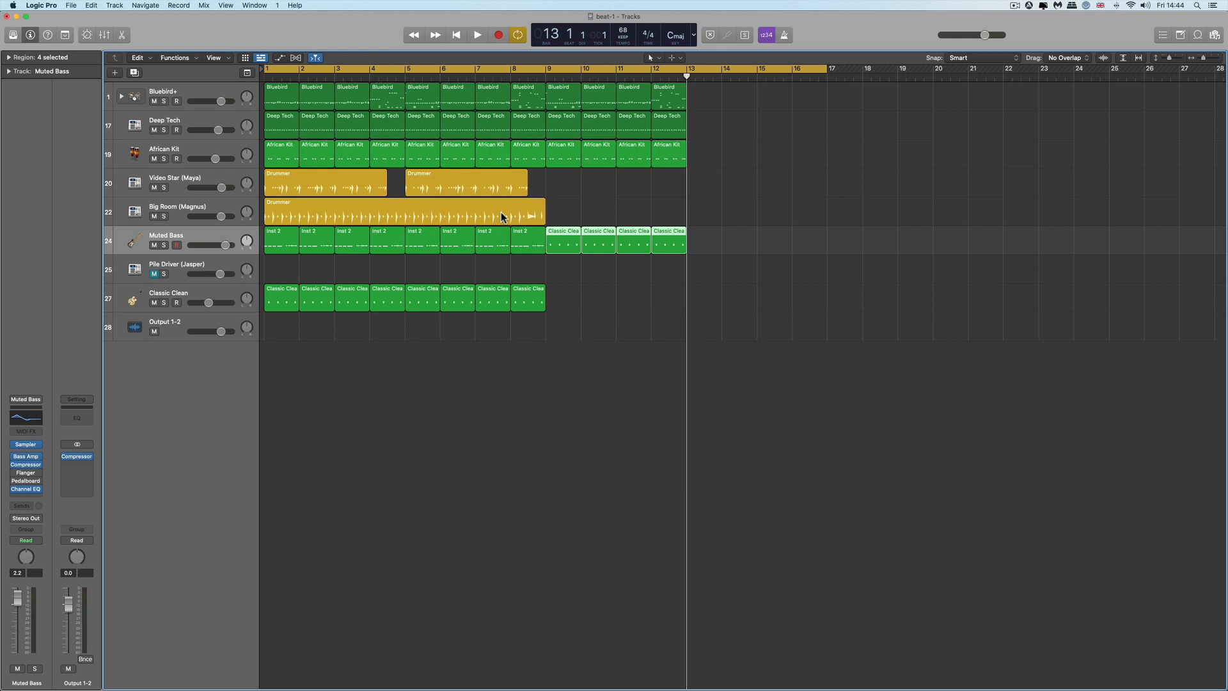
mouse_move(376, 215)
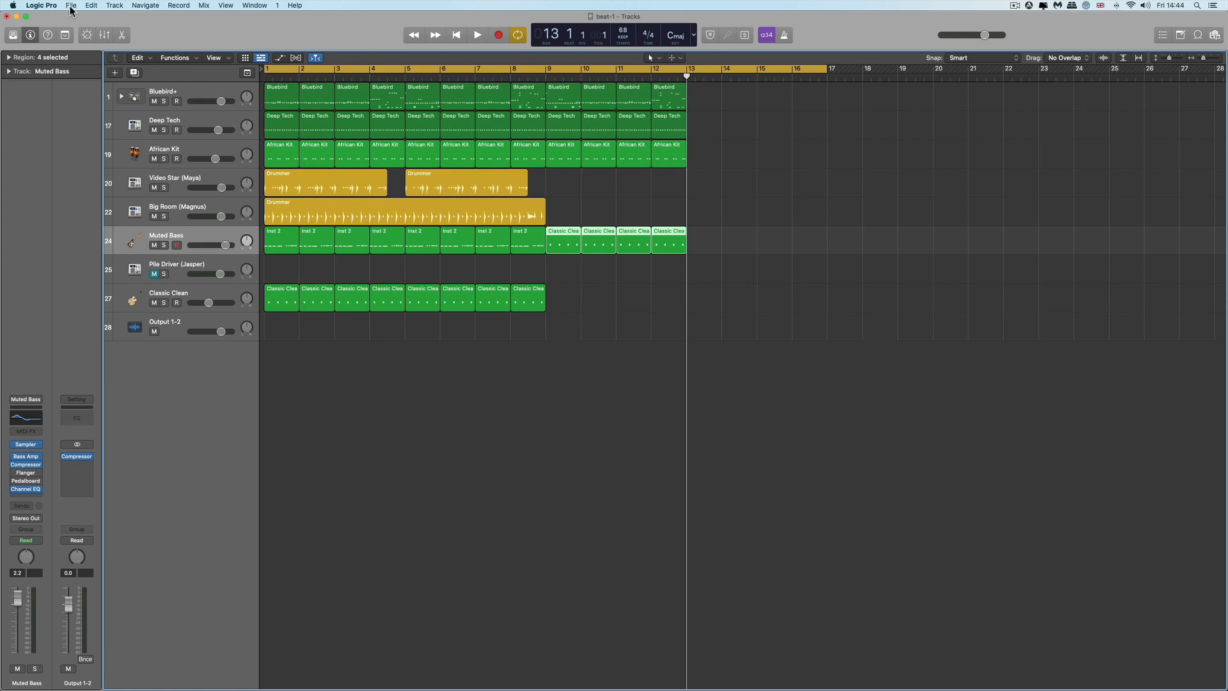
- Close the beat-1 project from the File menu, leaving only the desktop
click(72, 6)
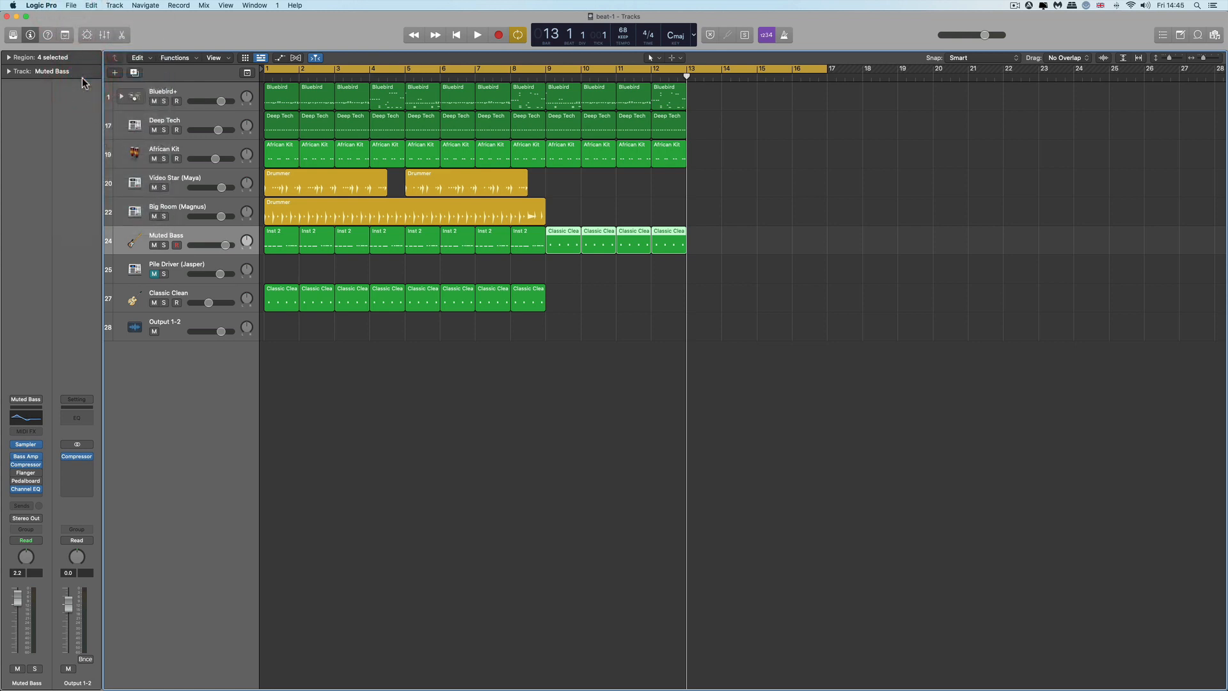
mouse_move(9, 14)
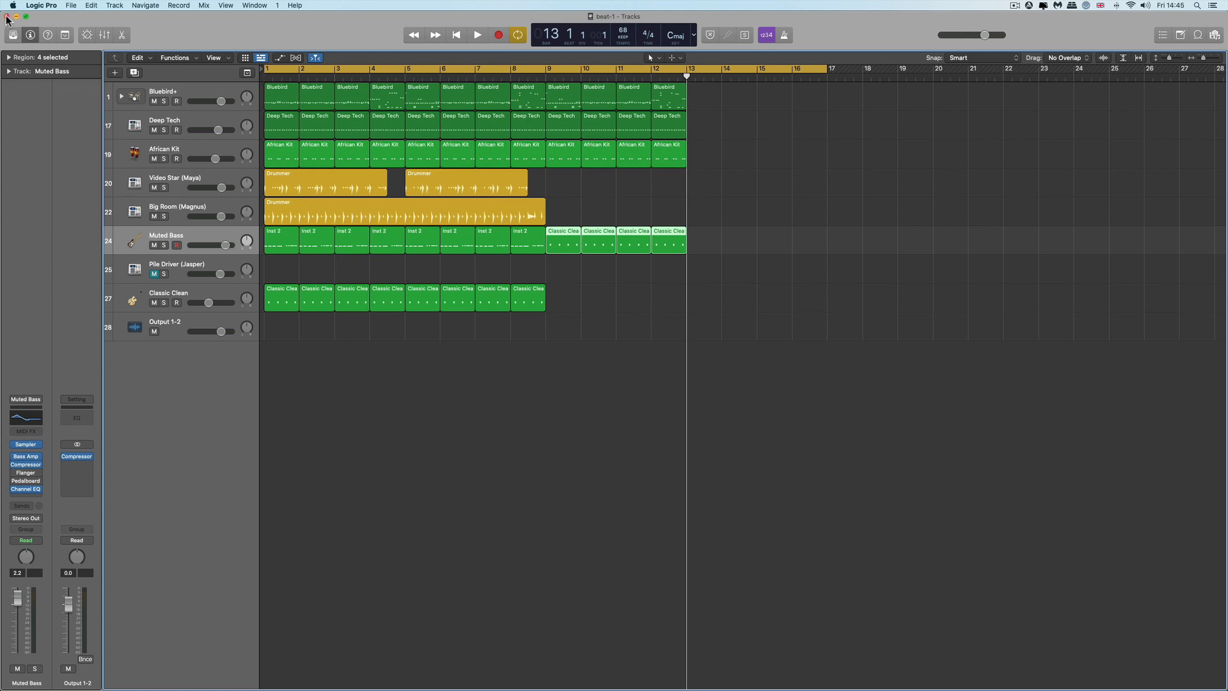
click(72, 5)
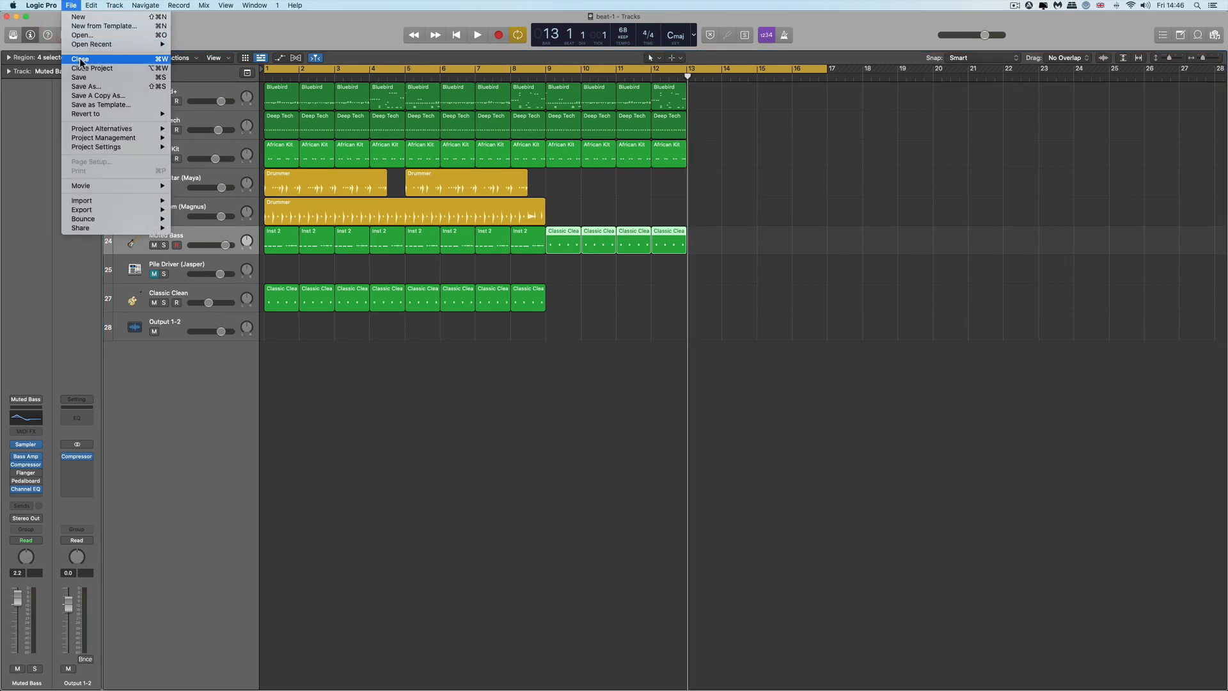
click(79, 58)
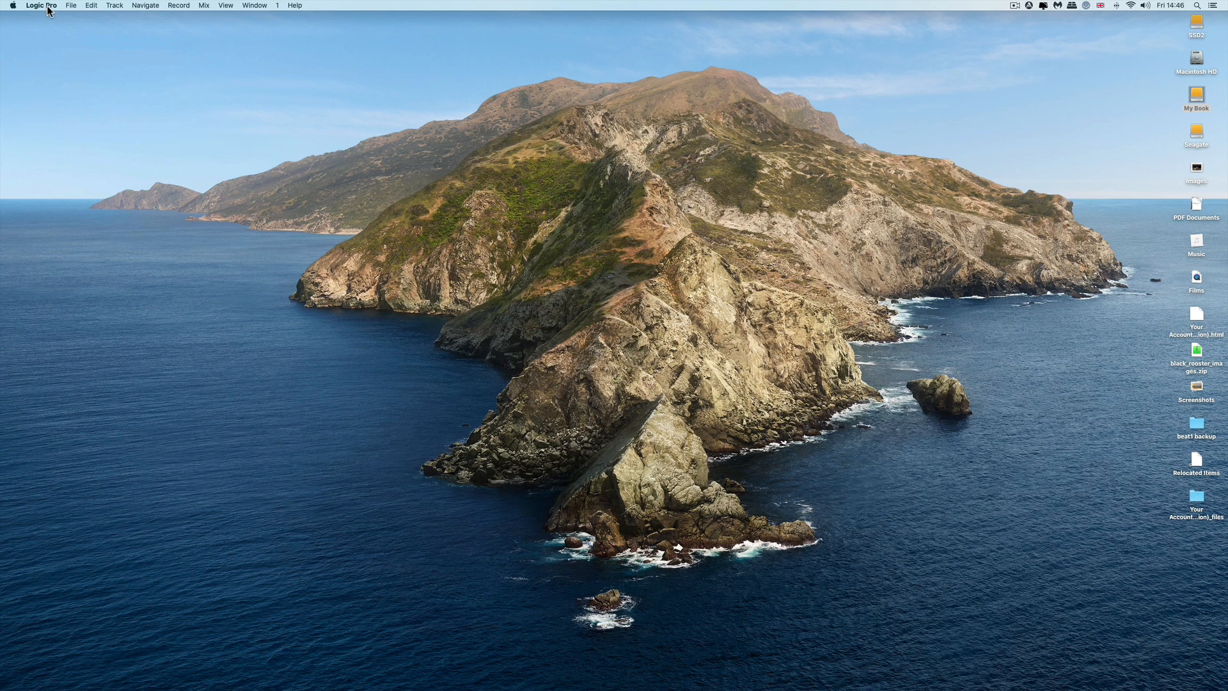
- Reopen beat-1 from the Open Recent list to restore its twelve-bar arrangement
click(71, 155)
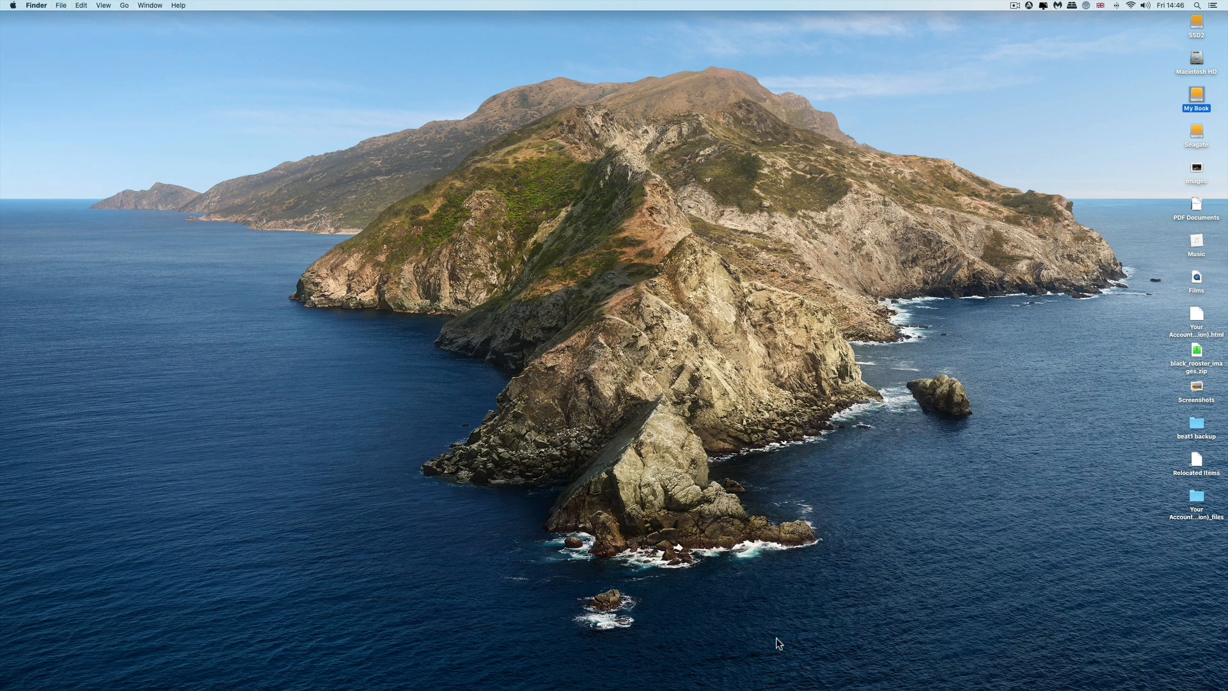
mouse_move(773, 680)
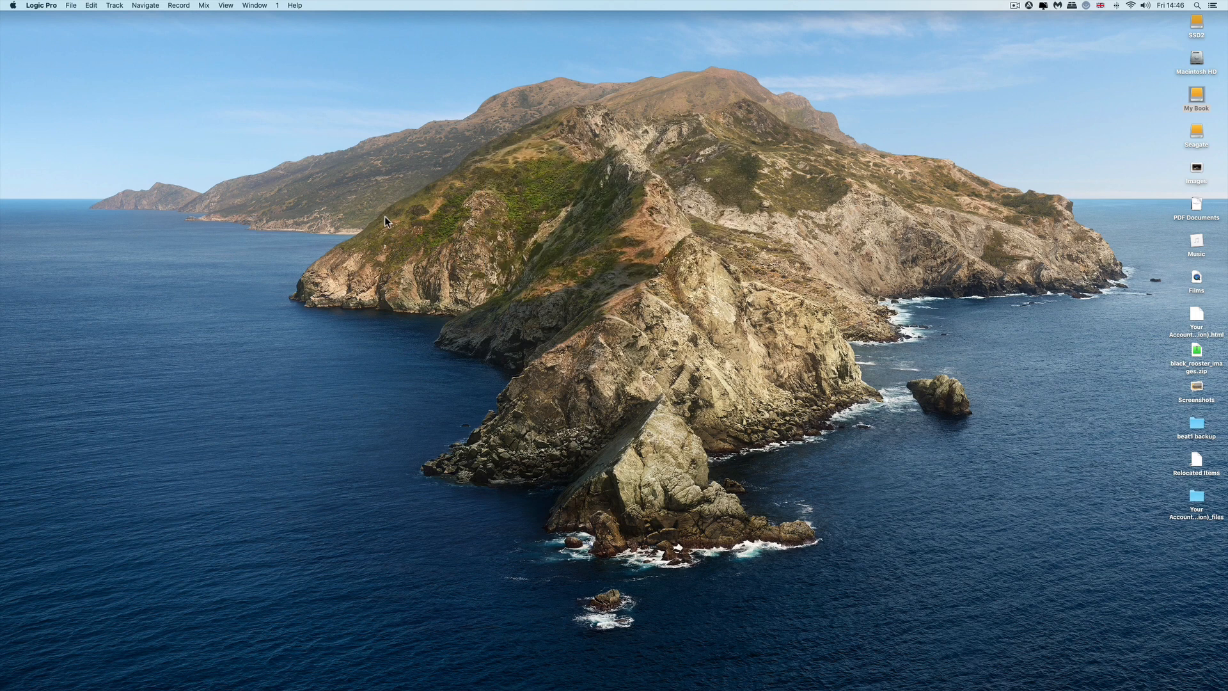
click(74, 8)
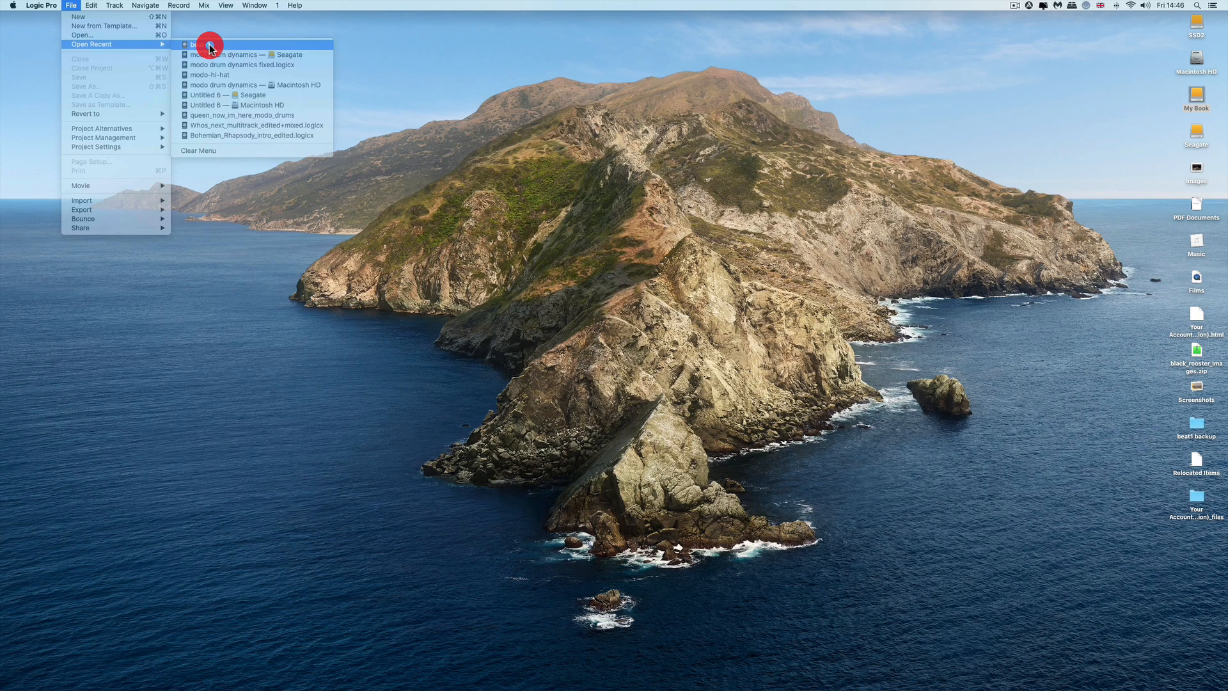
click(199, 45)
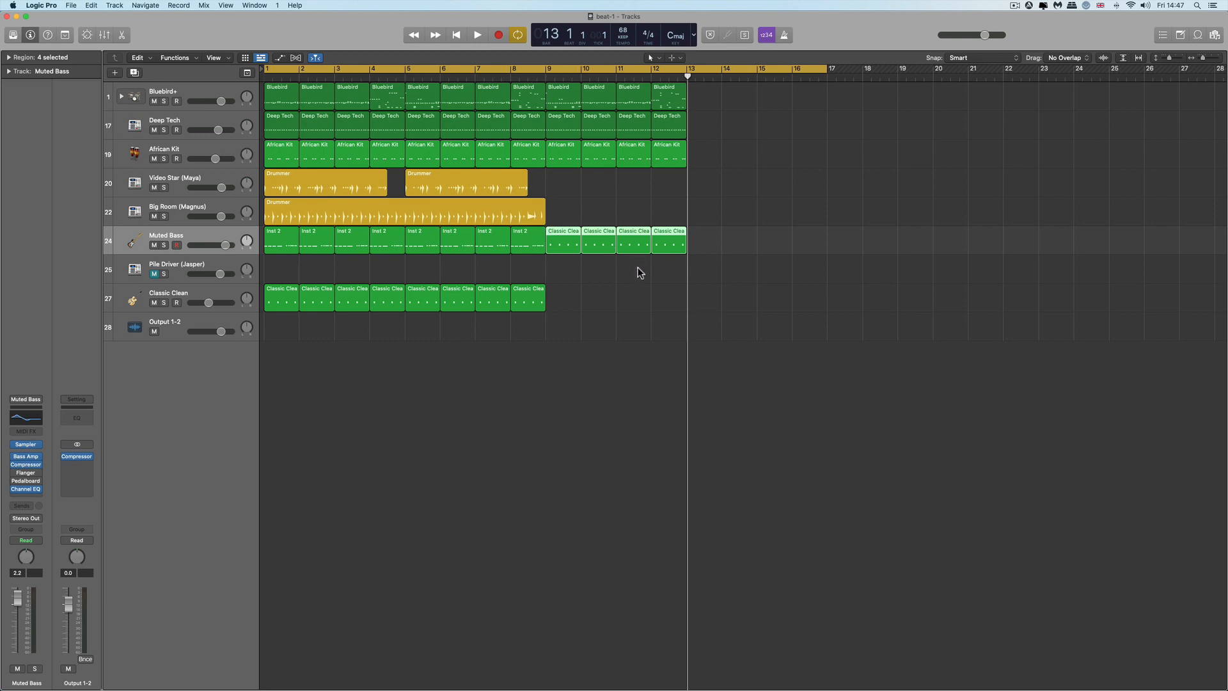
mouse_move(257, 150)
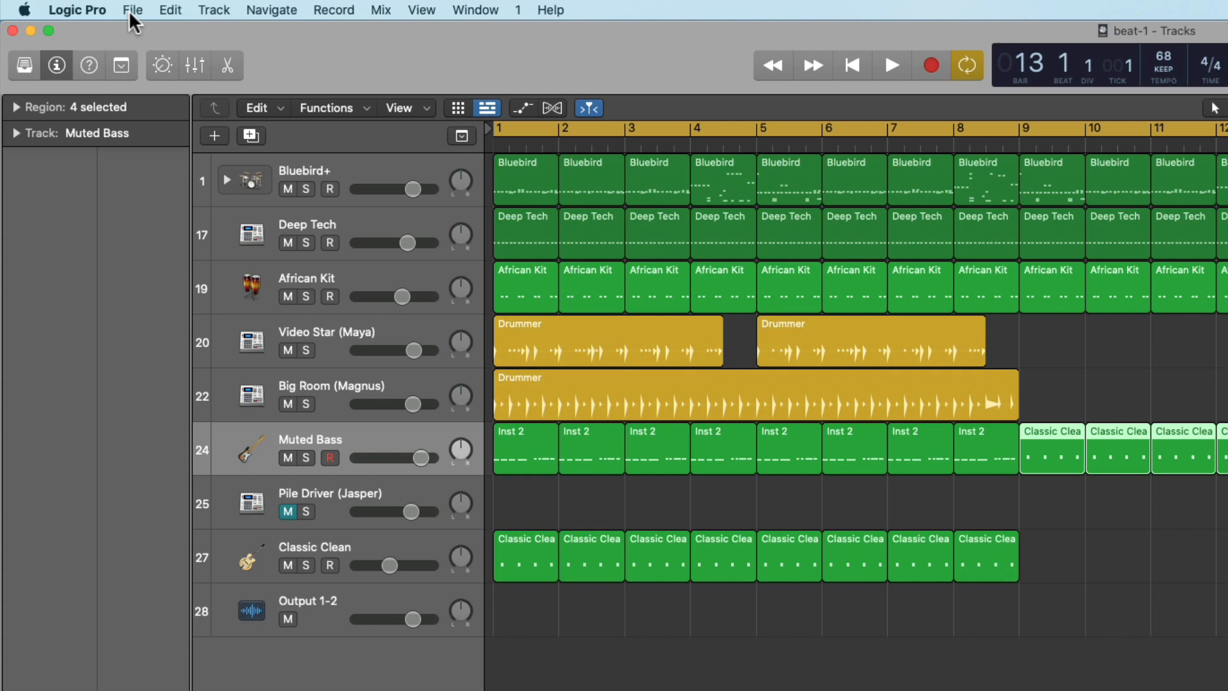
- Open the File menu to reach Revert to, listing Saved and Backups 1–7
click(131, 10)
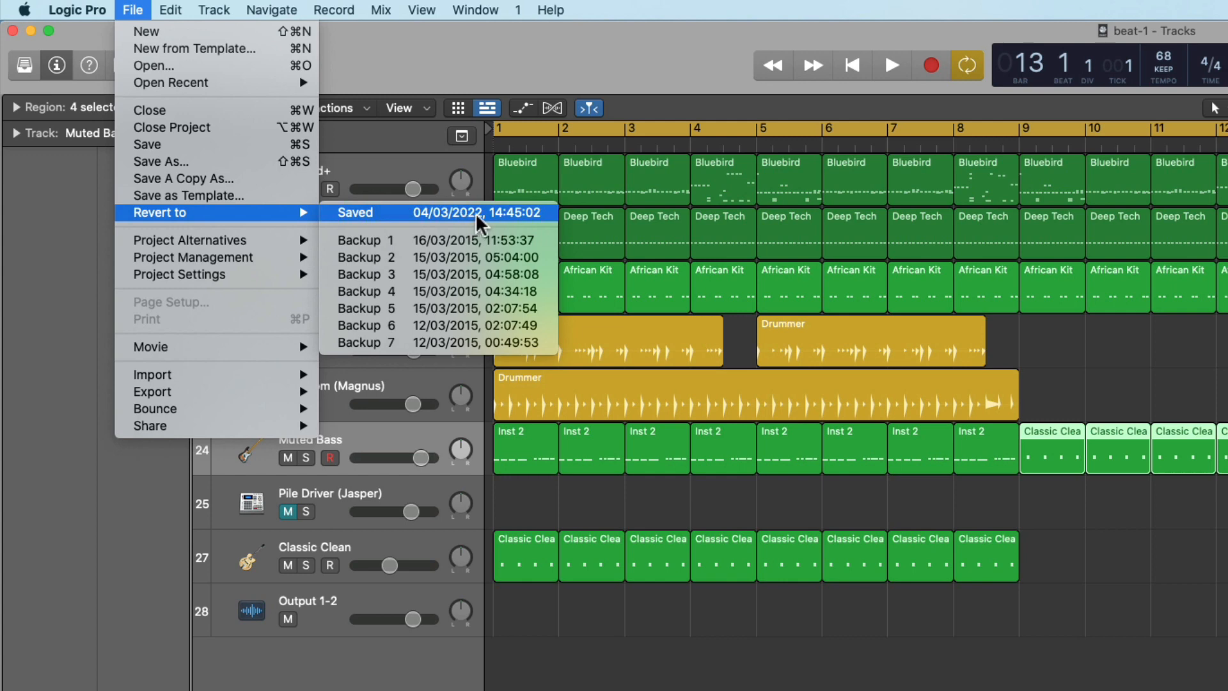
mouse_move(872, 260)
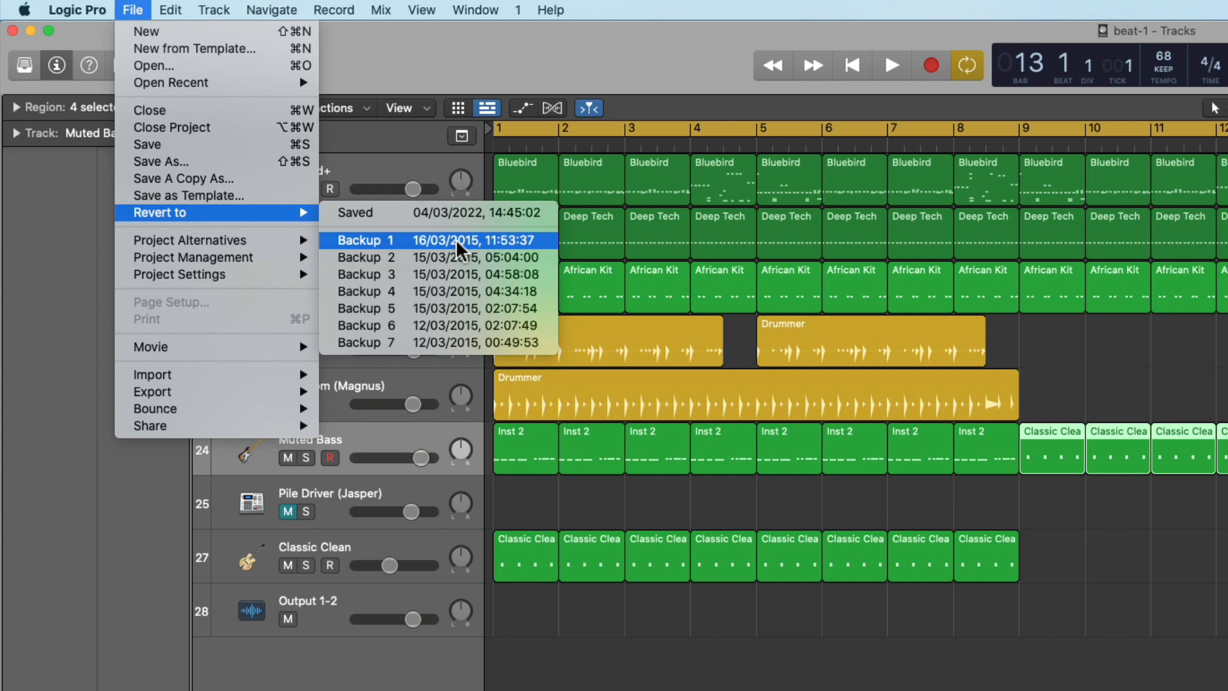
mouse_move(430, 348)
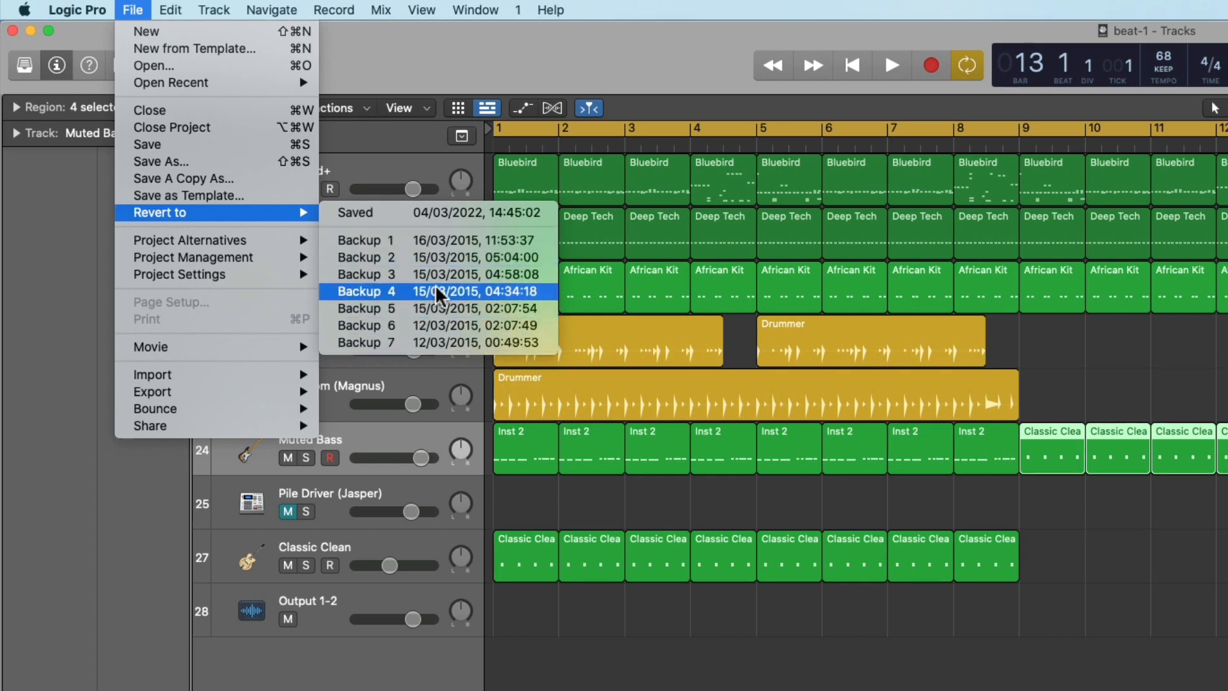
mouse_move(445, 253)
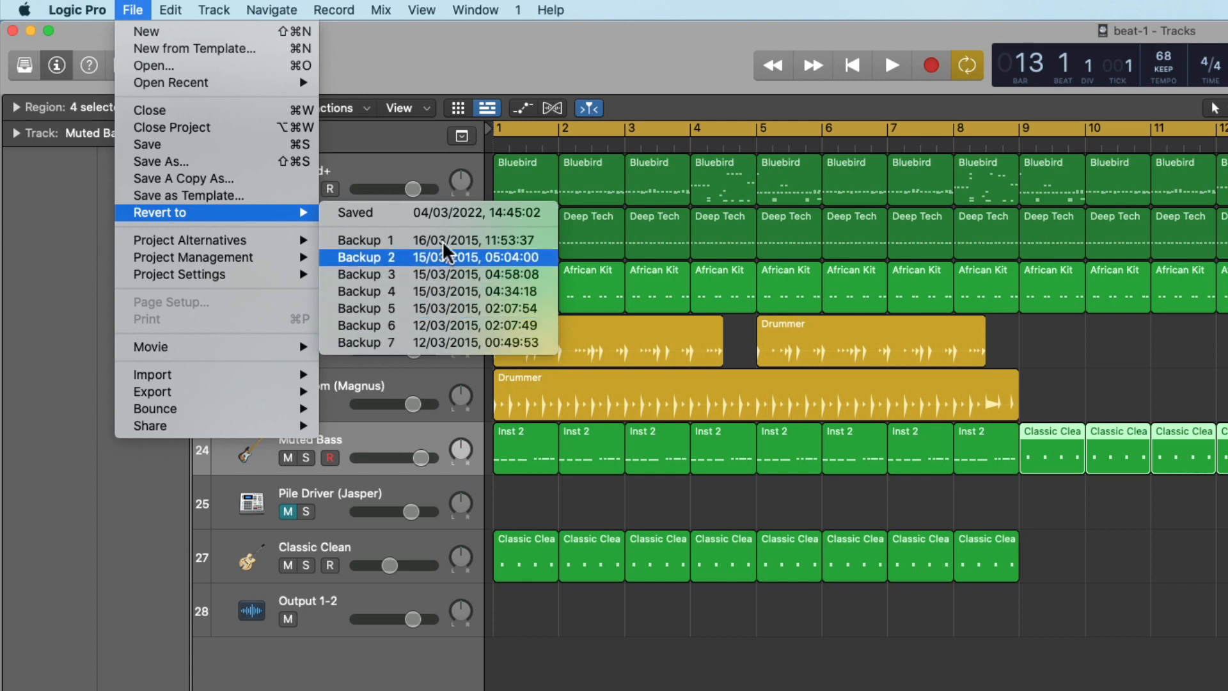
mouse_move(449, 283)
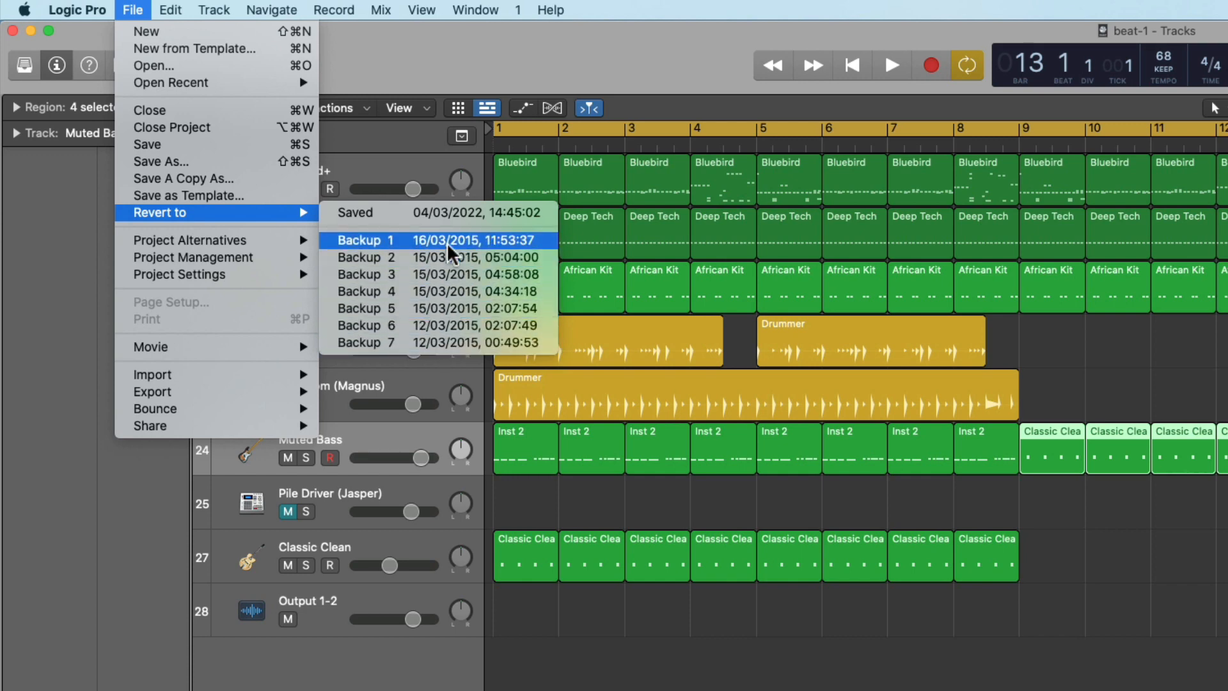
mouse_move(455, 216)
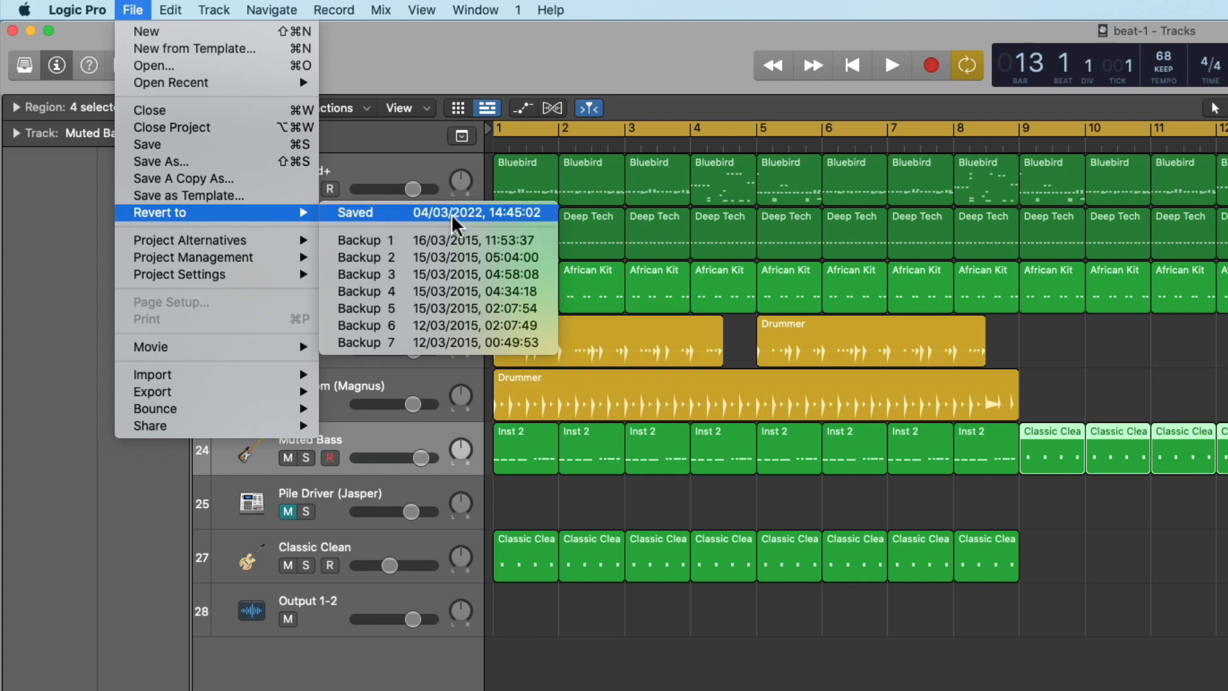
mouse_move(936, 290)
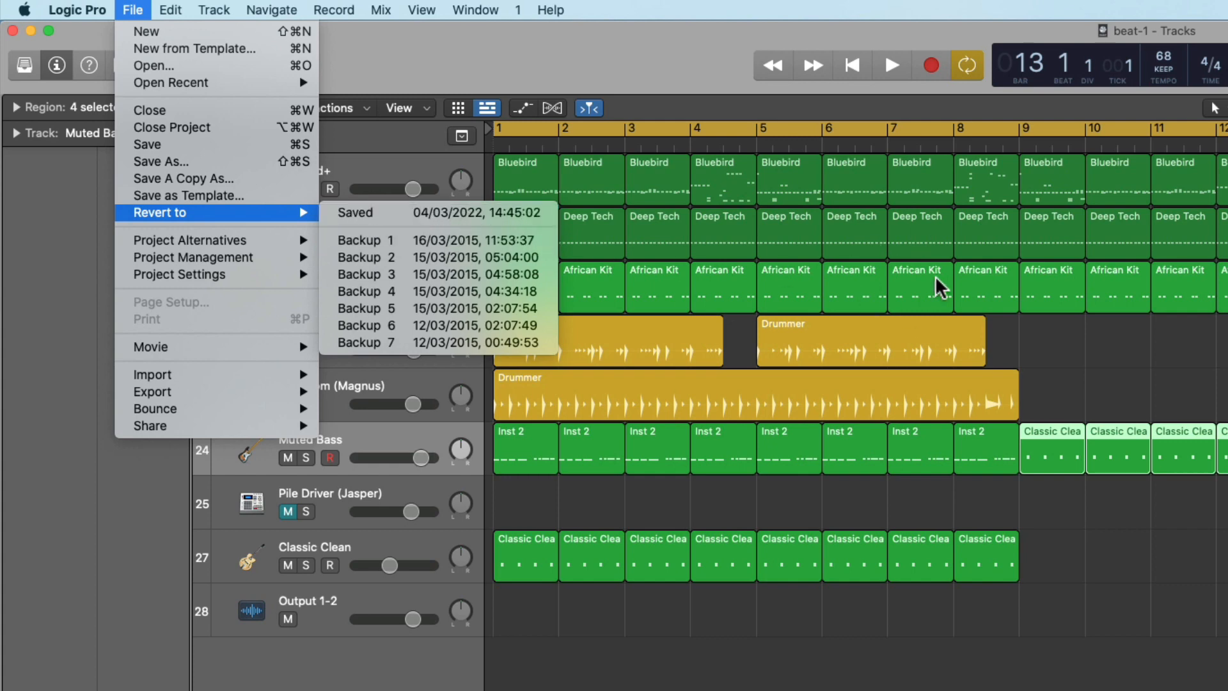
mouse_move(469, 257)
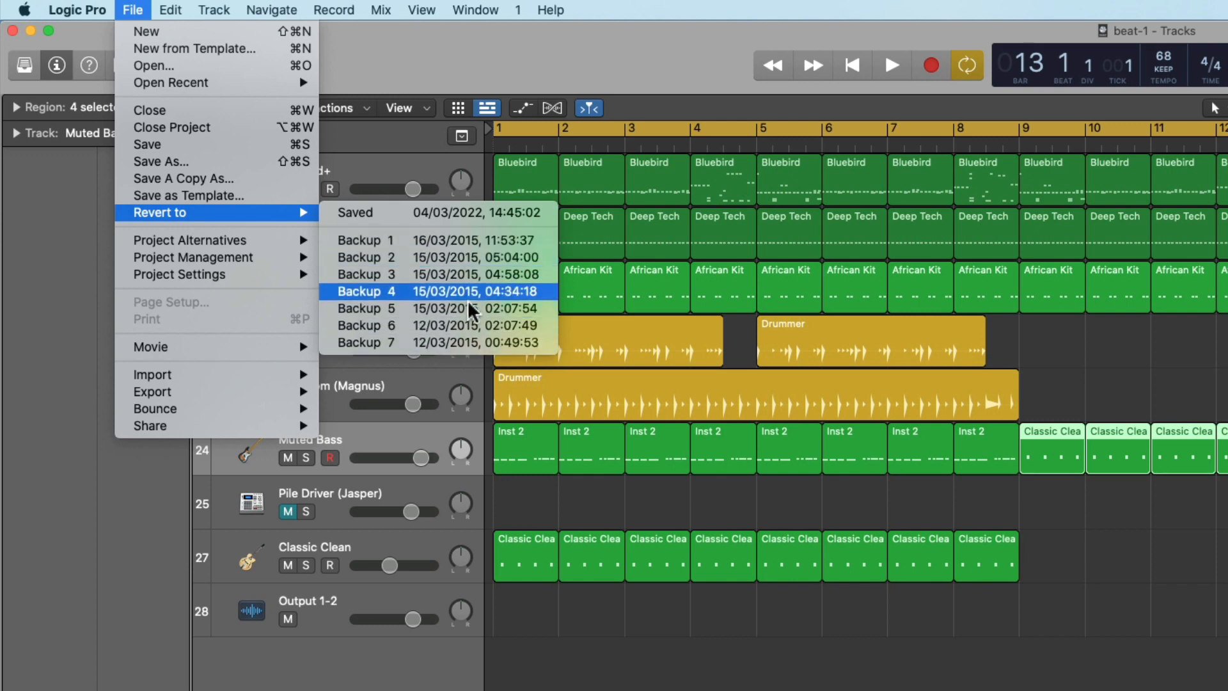
mouse_move(479, 250)
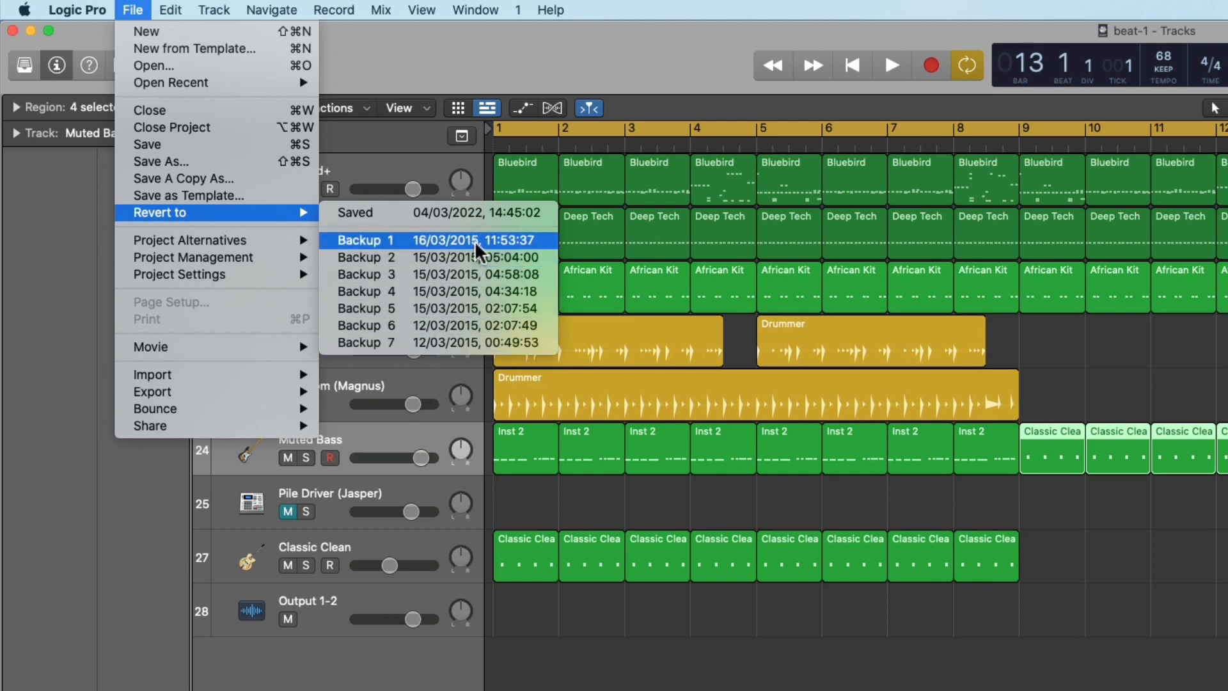
mouse_move(985, 335)
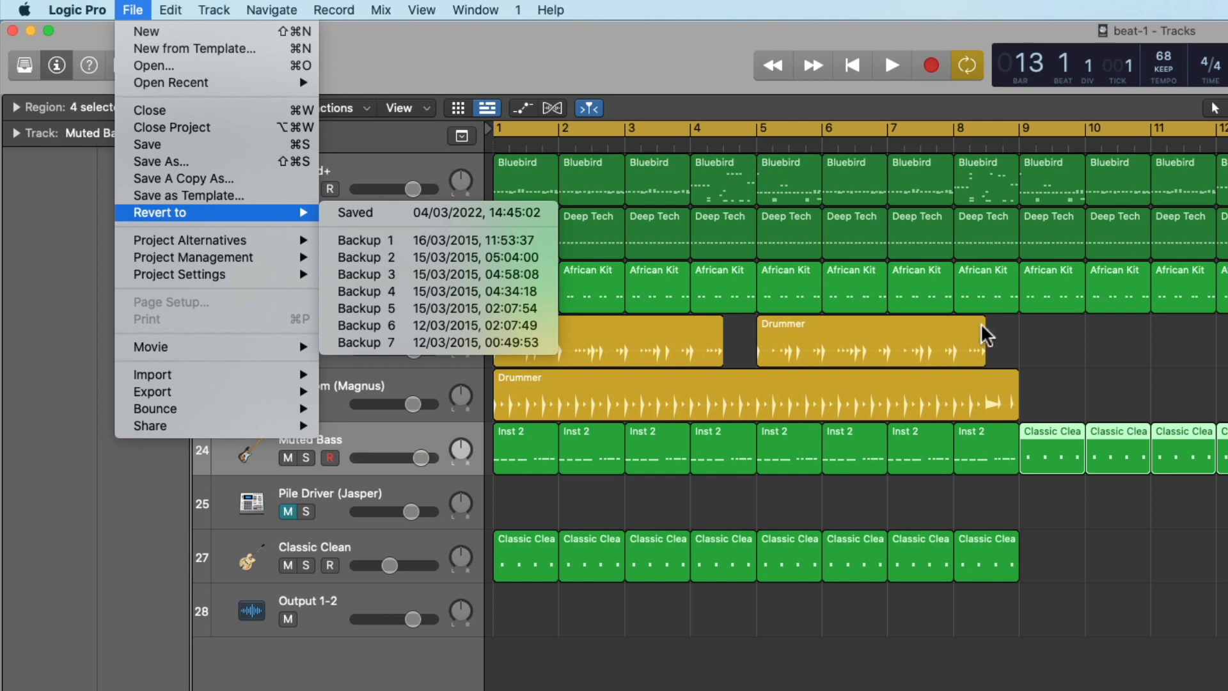
mouse_move(936, 384)
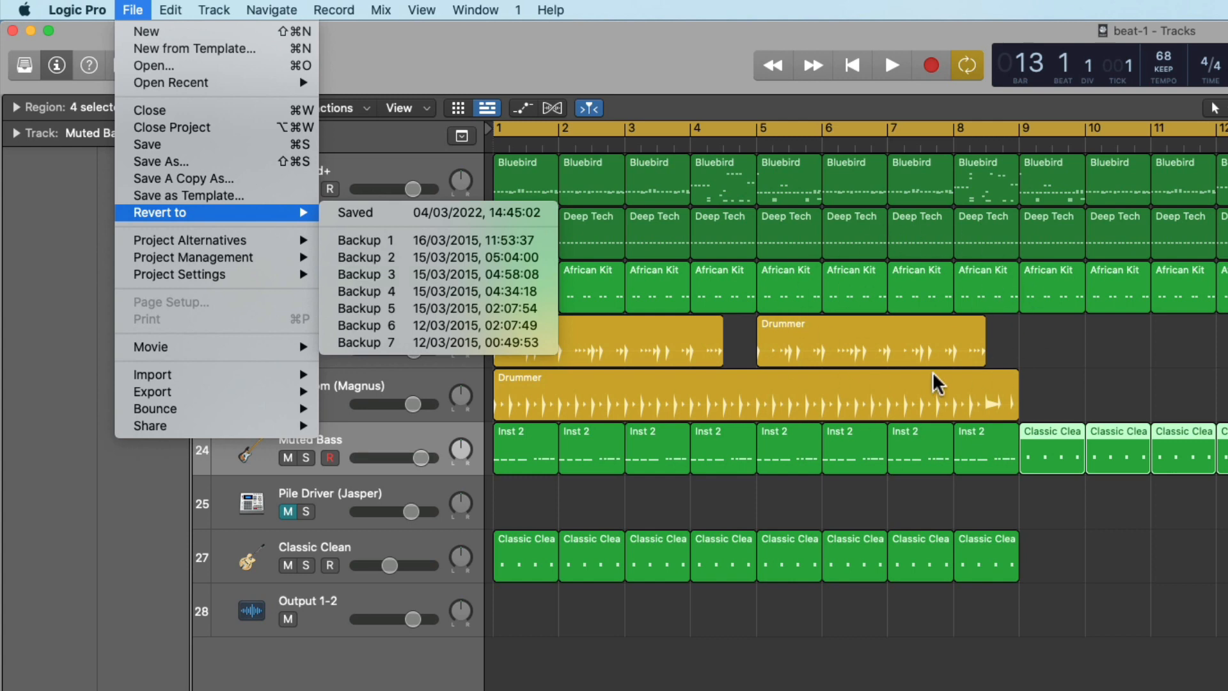
mouse_move(483, 240)
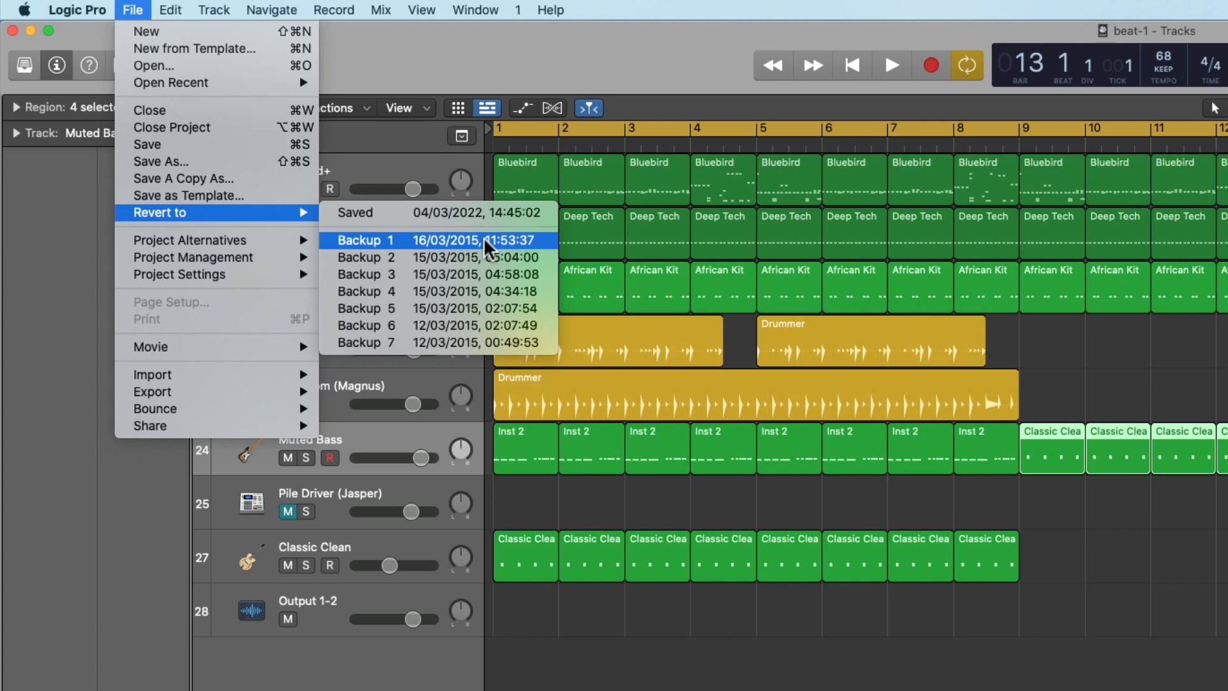
mouse_move(630, 259)
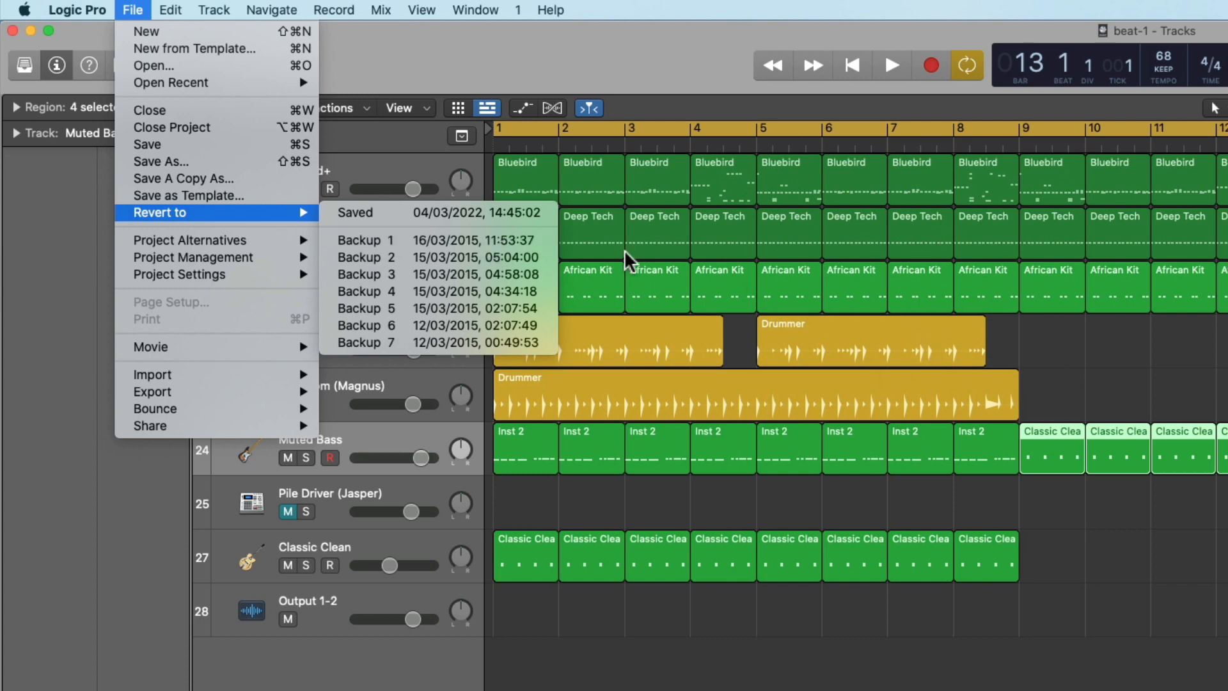
mouse_move(522, 340)
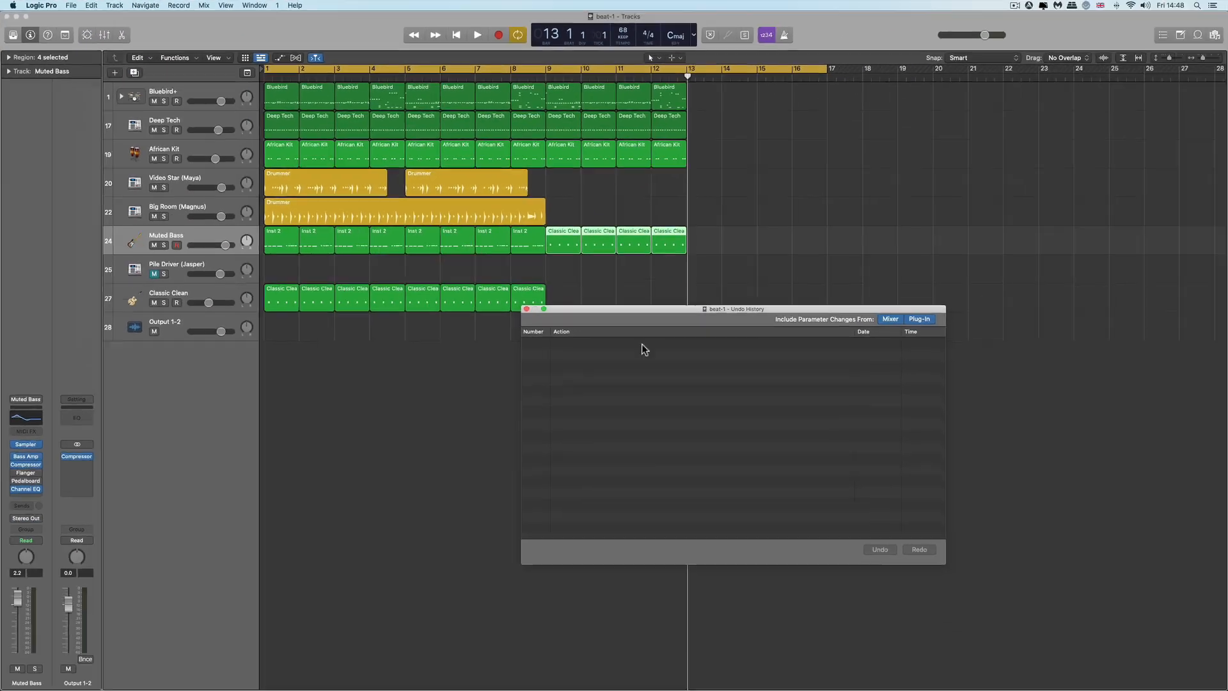
mouse_move(527, 309)
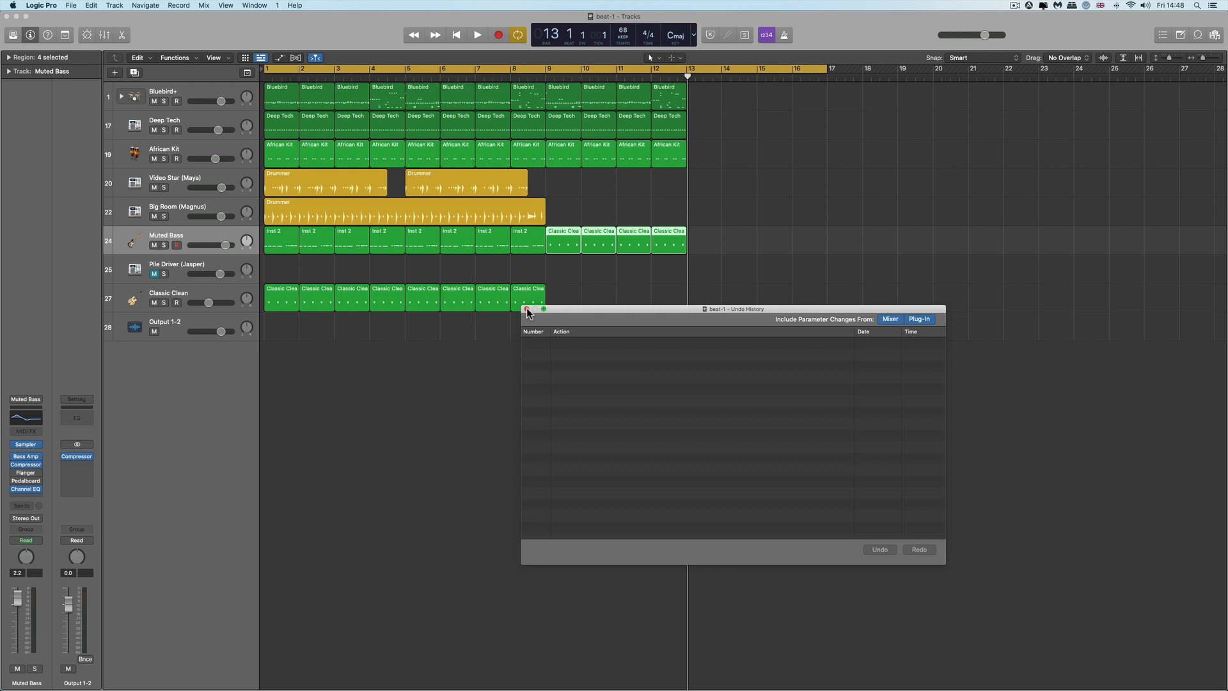
- Close the Undo History window and open the File menu for Revert to
click(527, 310)
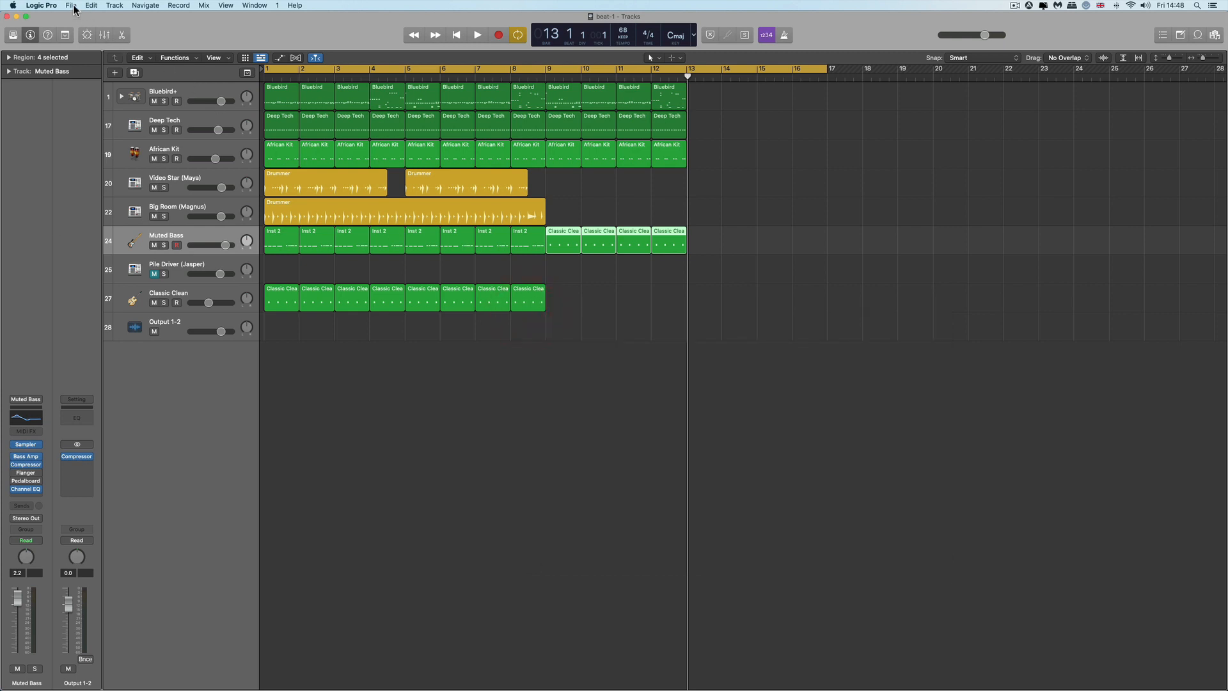
click(71, 5)
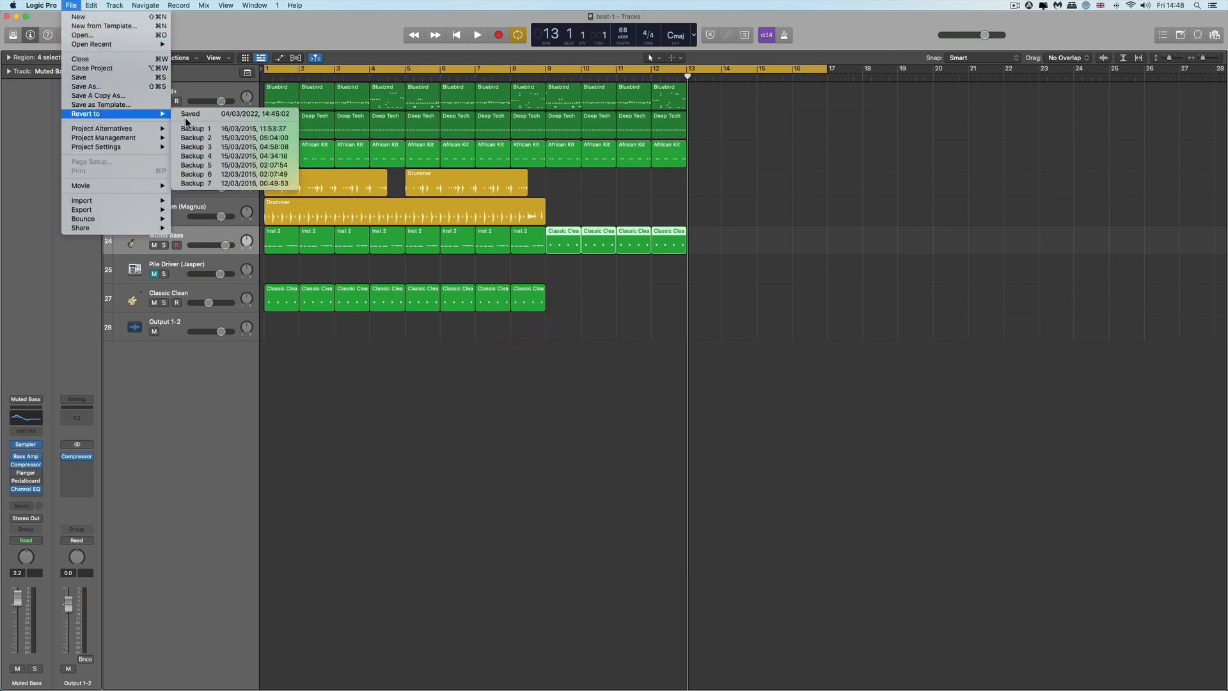
mouse_move(234, 156)
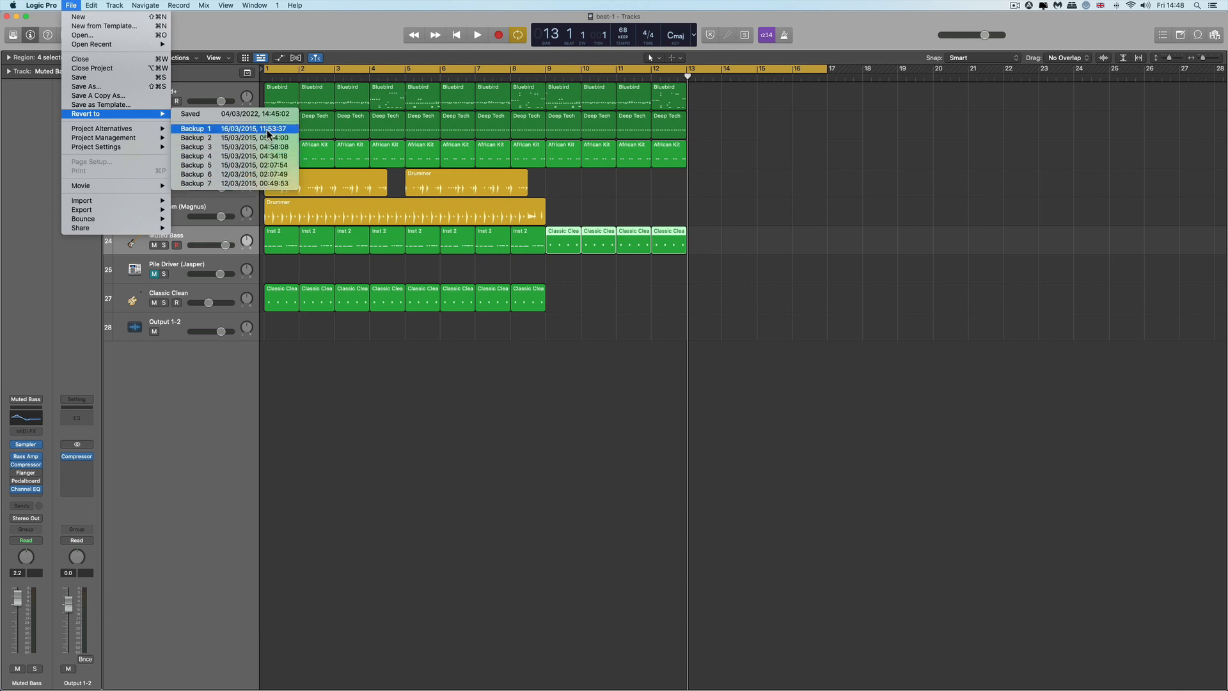
mouse_move(224, 184)
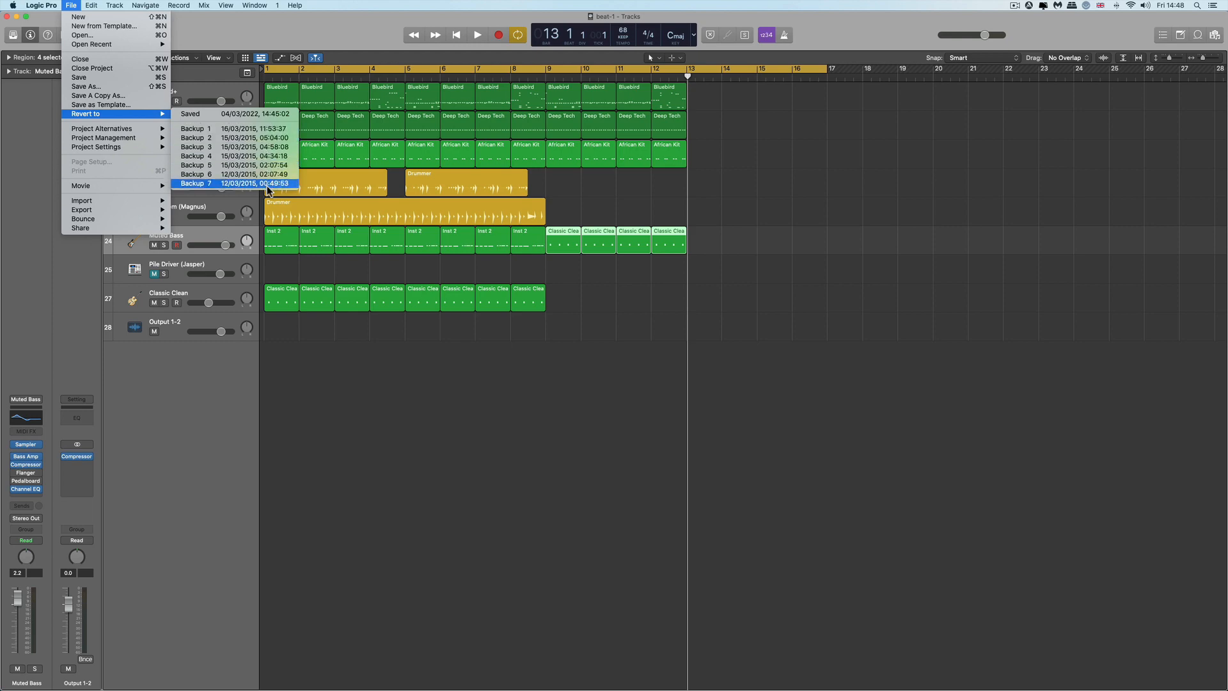